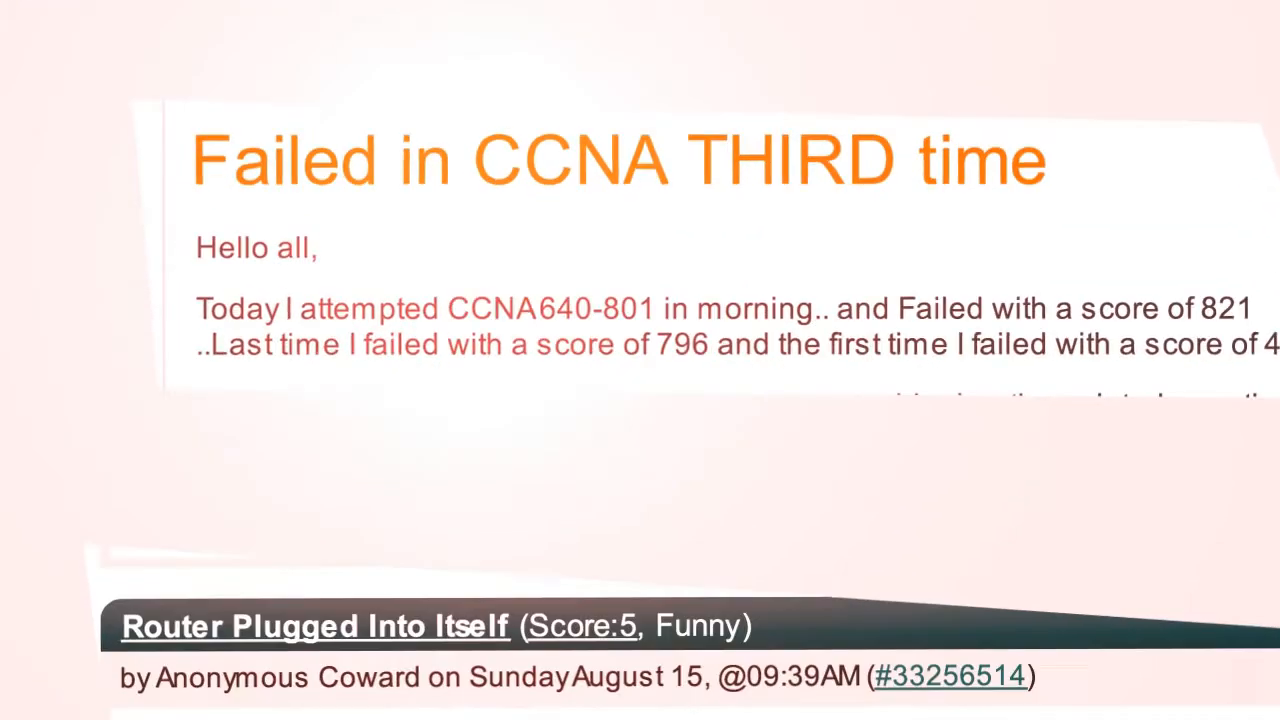
Step: Scroll the R1 console to reveal the earlier show ip protocols output with FastEthernet0/0 passive
scroll(down, 3)
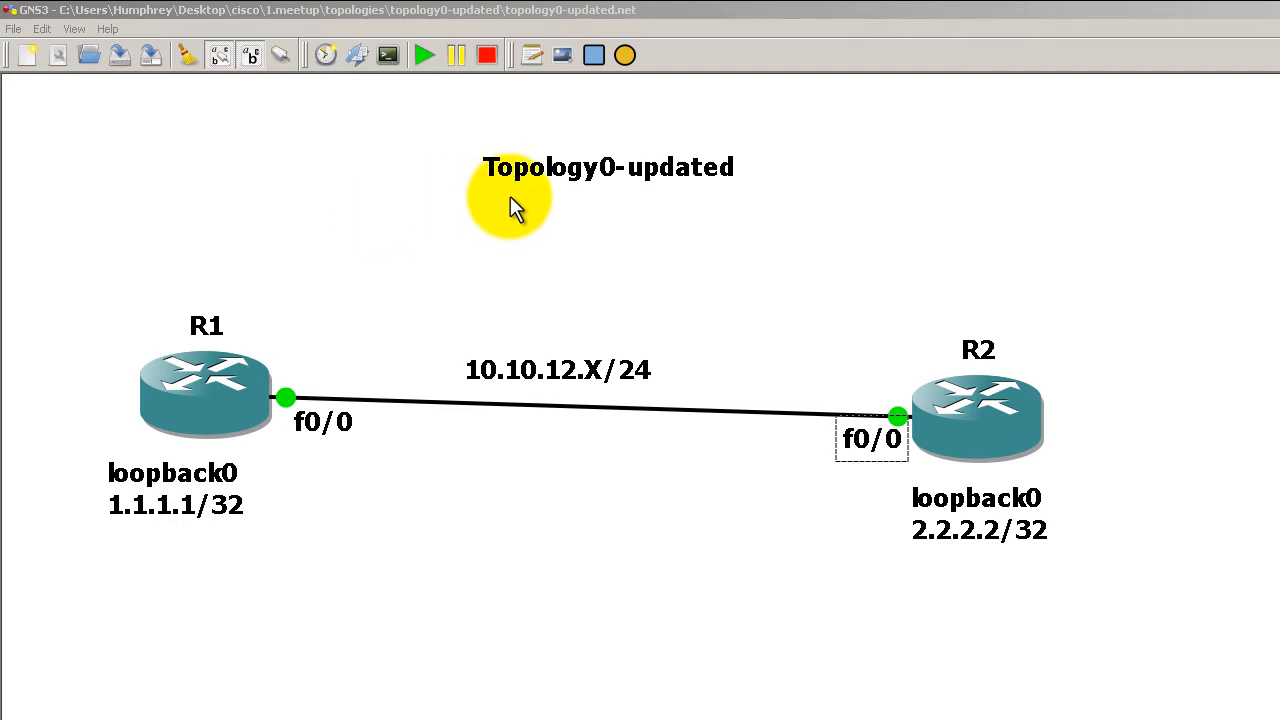
mouse_move(330, 315)
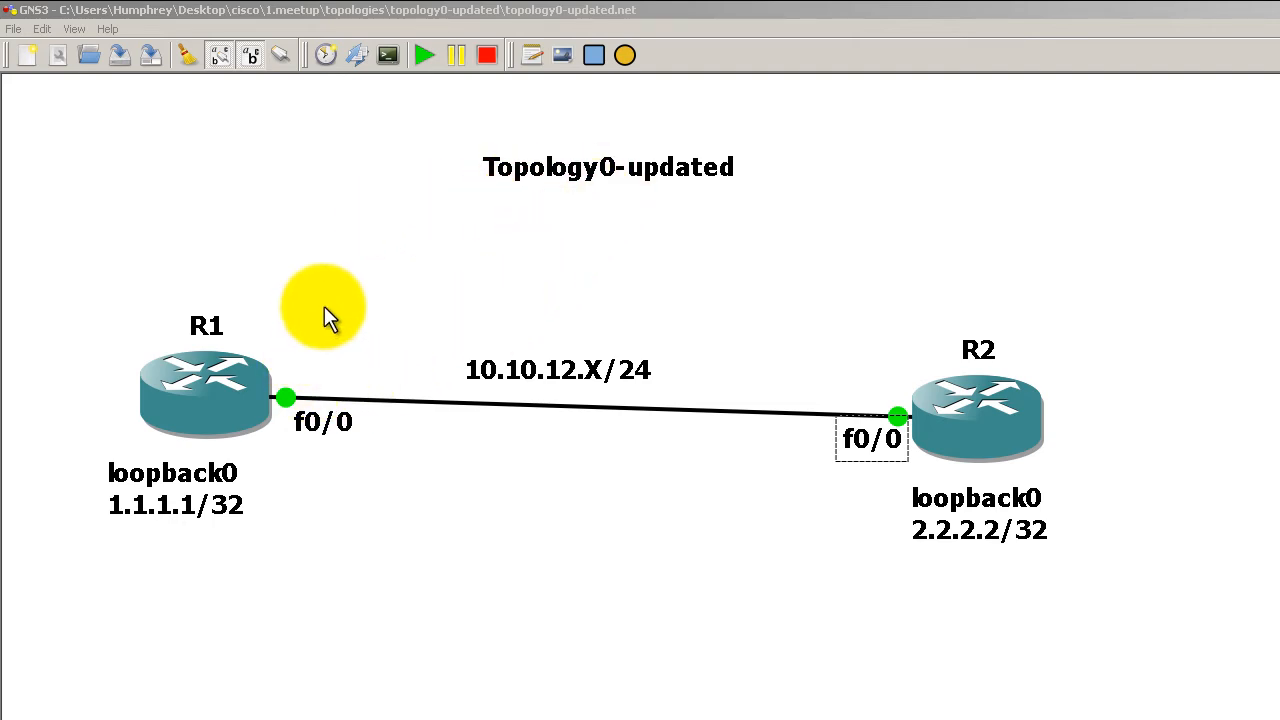
mouse_move(350, 390)
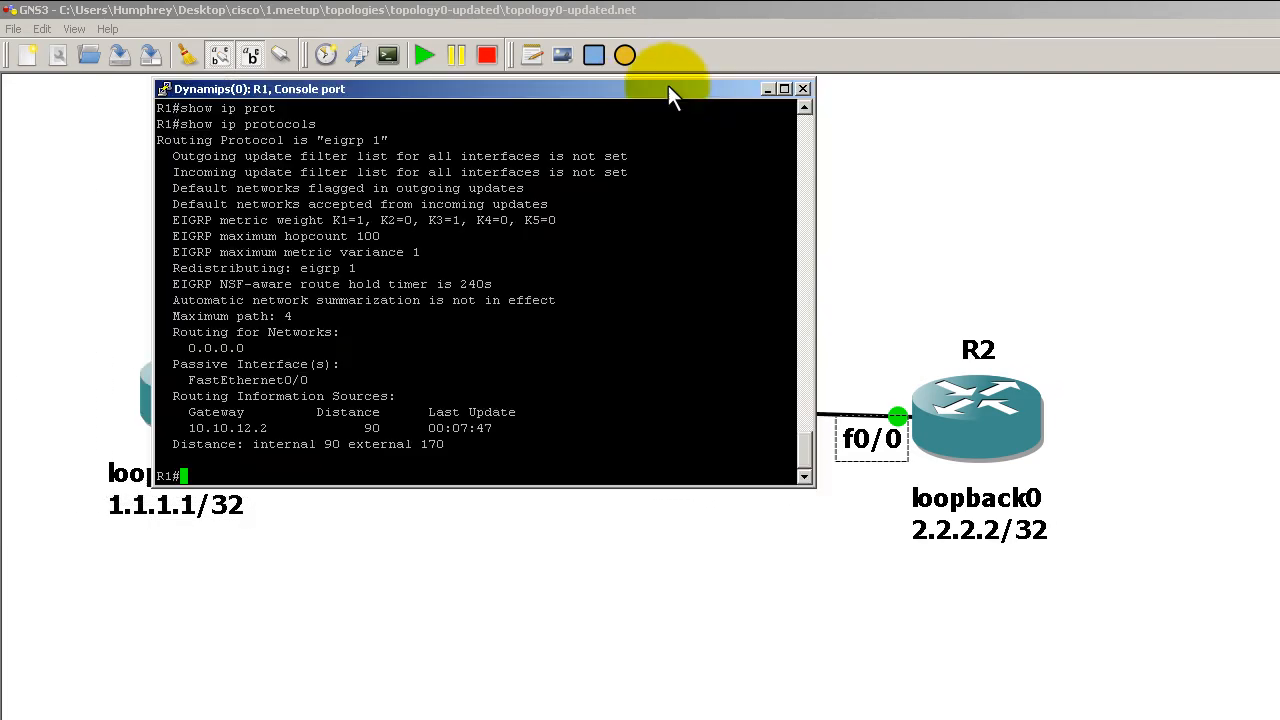
mouse_move(656, 248)
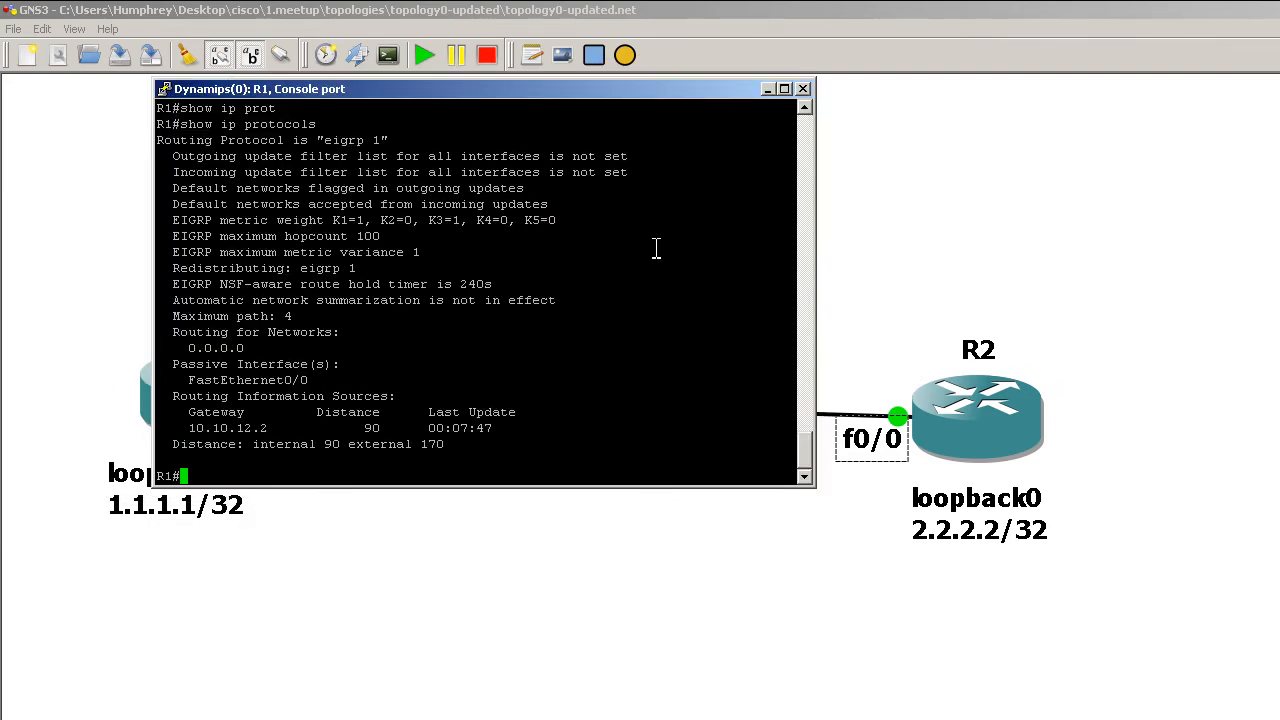
Step: Run show run on R1 and page through the running configuration to its end
text(show run)
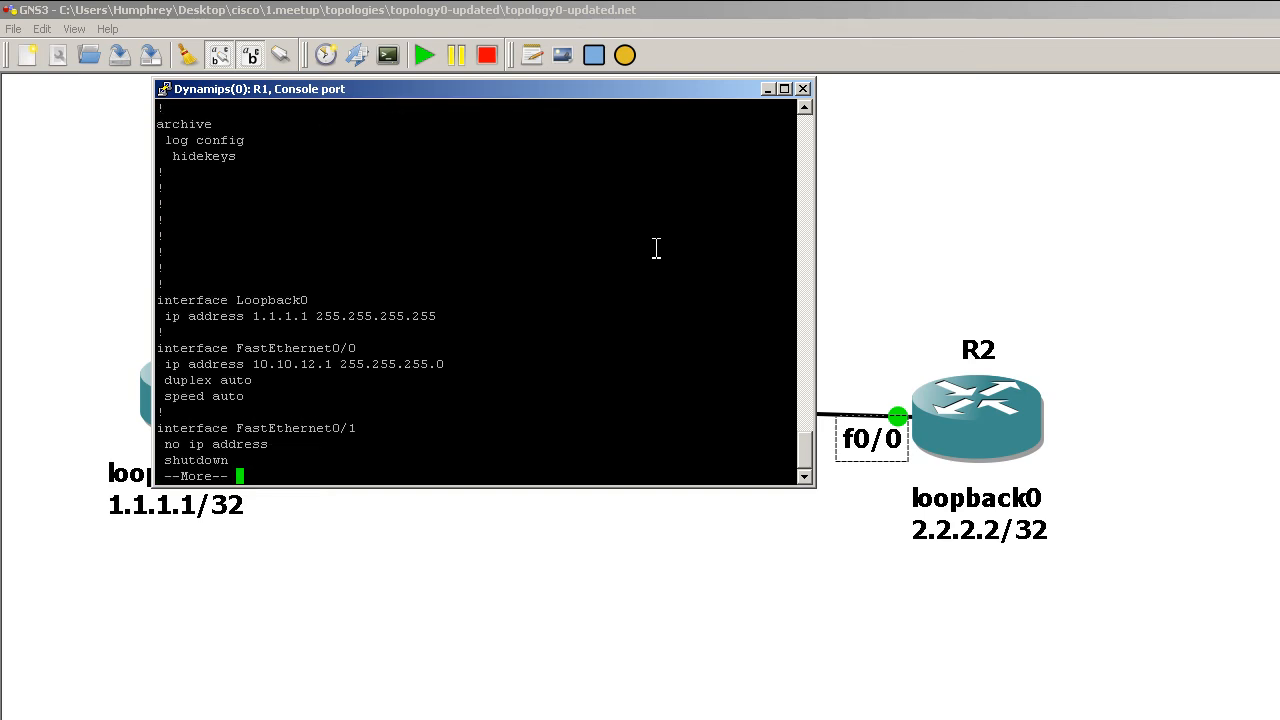
key(space)
text(show)
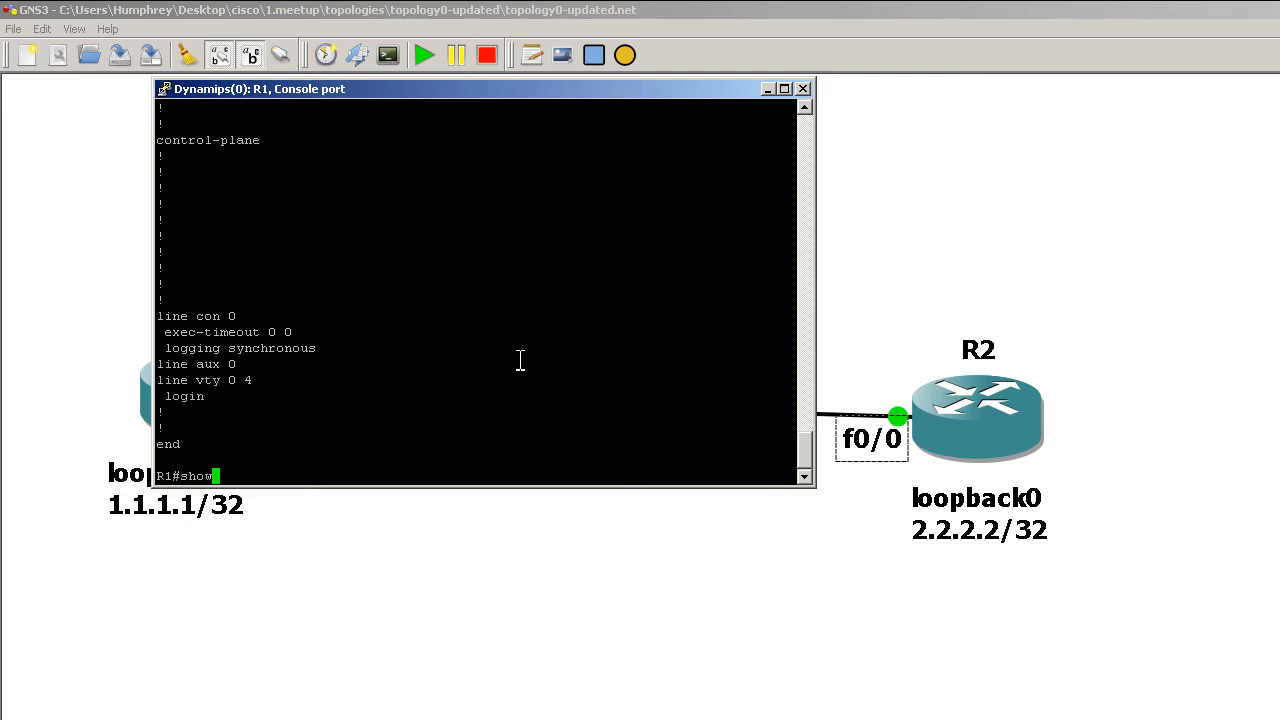
Step: Run show run | i FastEthernet on R1, revealing passive-interface FastEthernet0/0 among the interface lines
text(run | i)
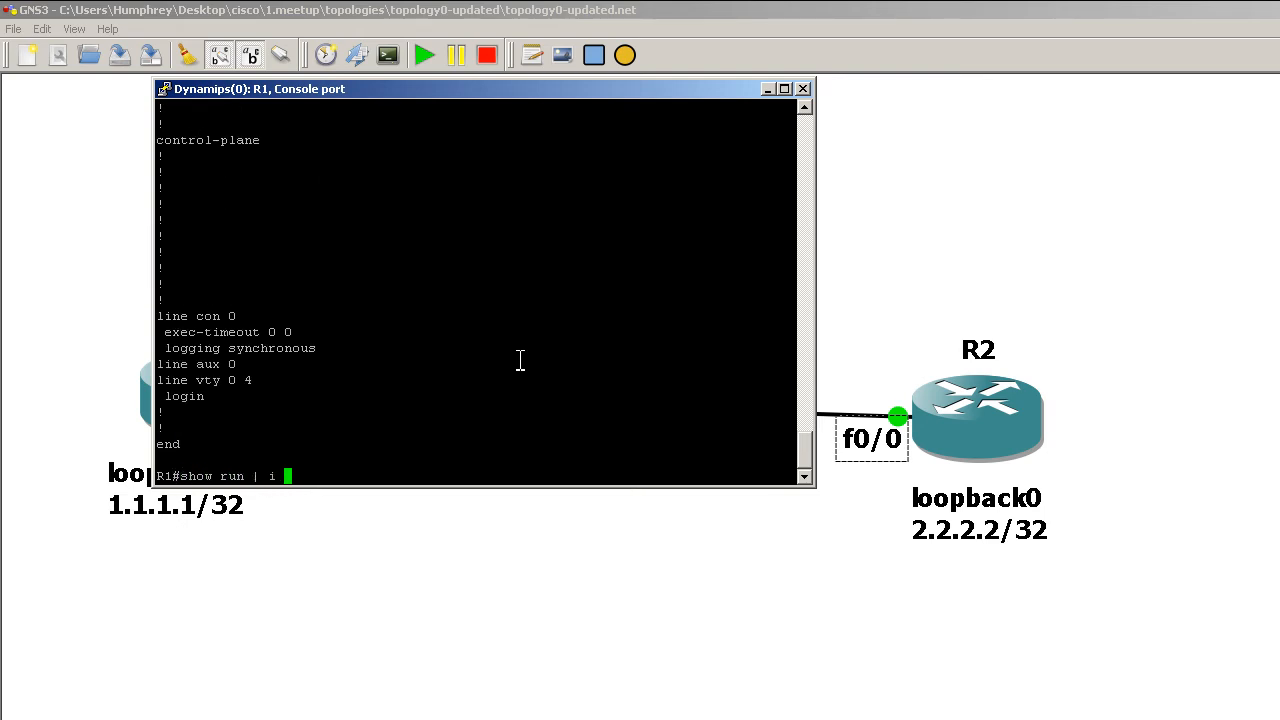
text(FastEther)
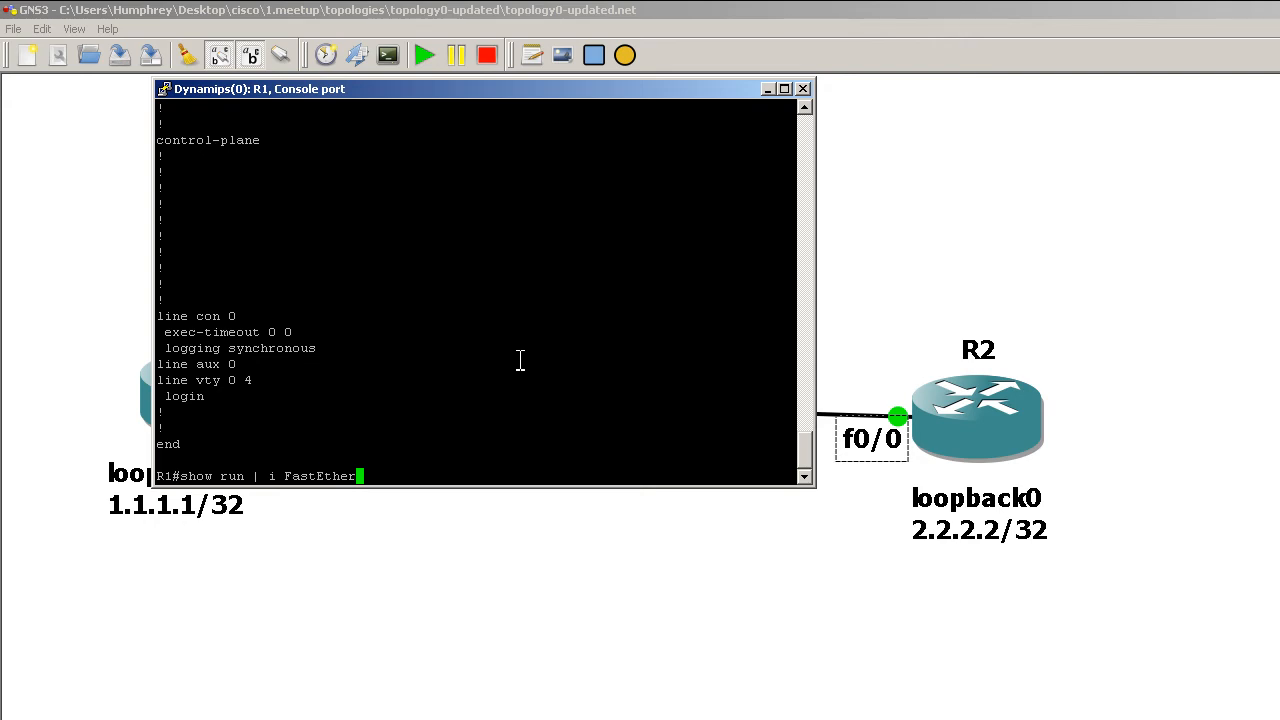
text(net)
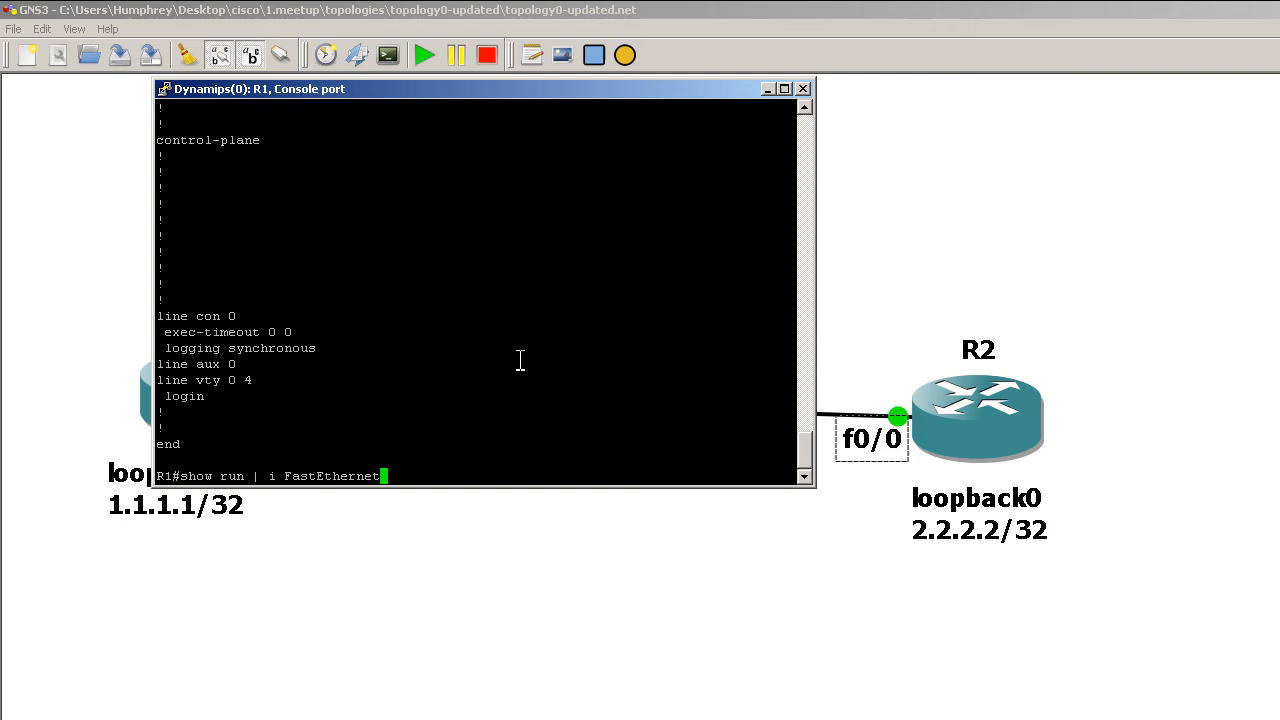
key(Return)
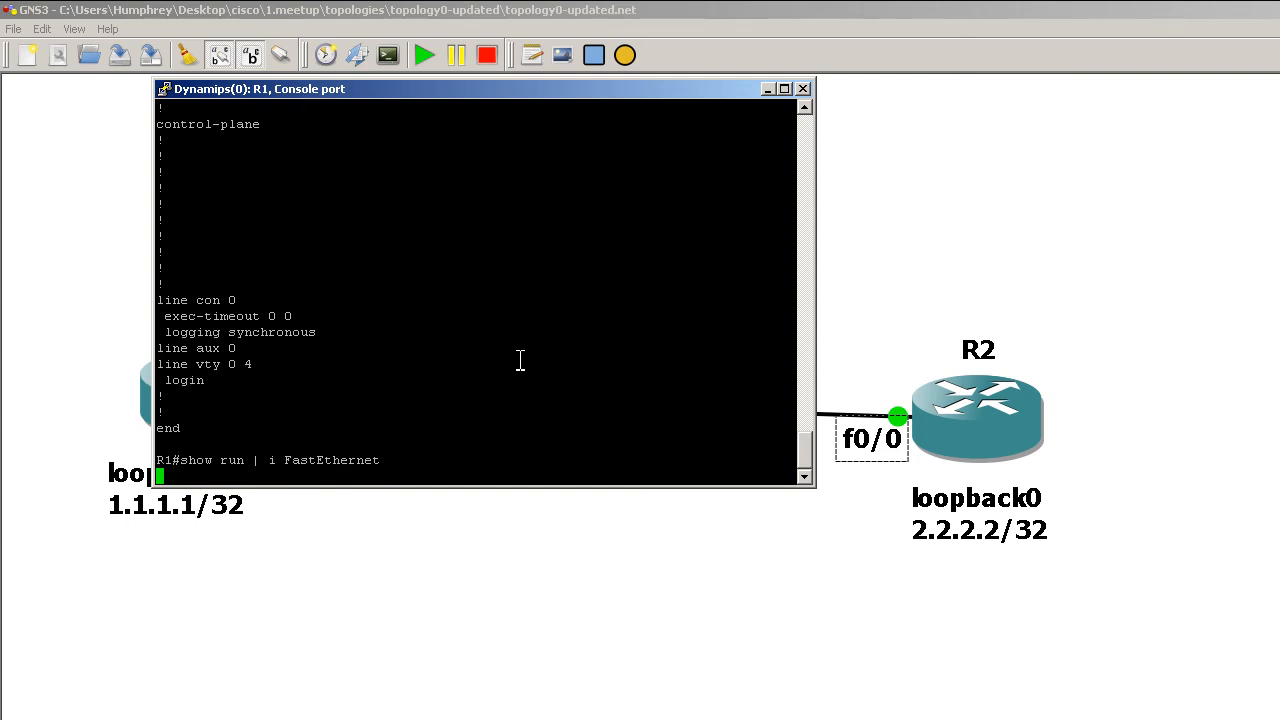
key(Return)
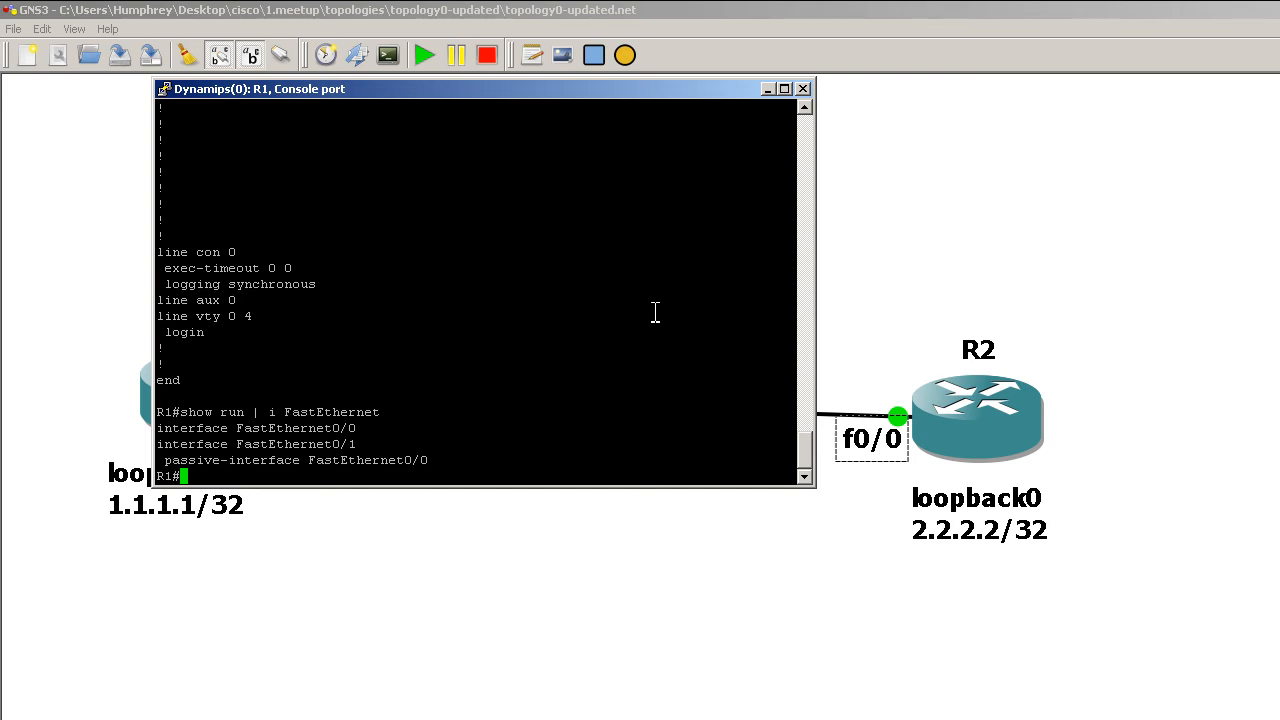
Step: Run show ip protocols on R1 to confirm EIGRP 1 lists FastEthernet0/0 as a passive interface
text(sho)
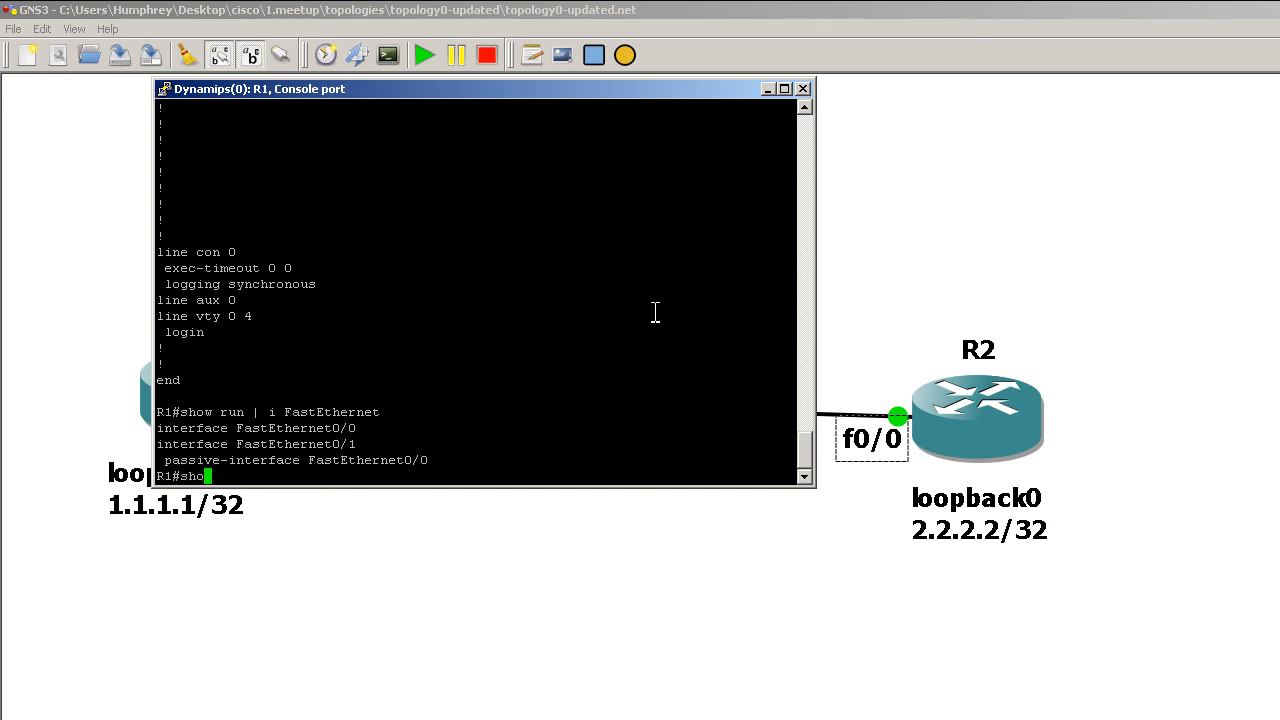
text(show ip protocols)
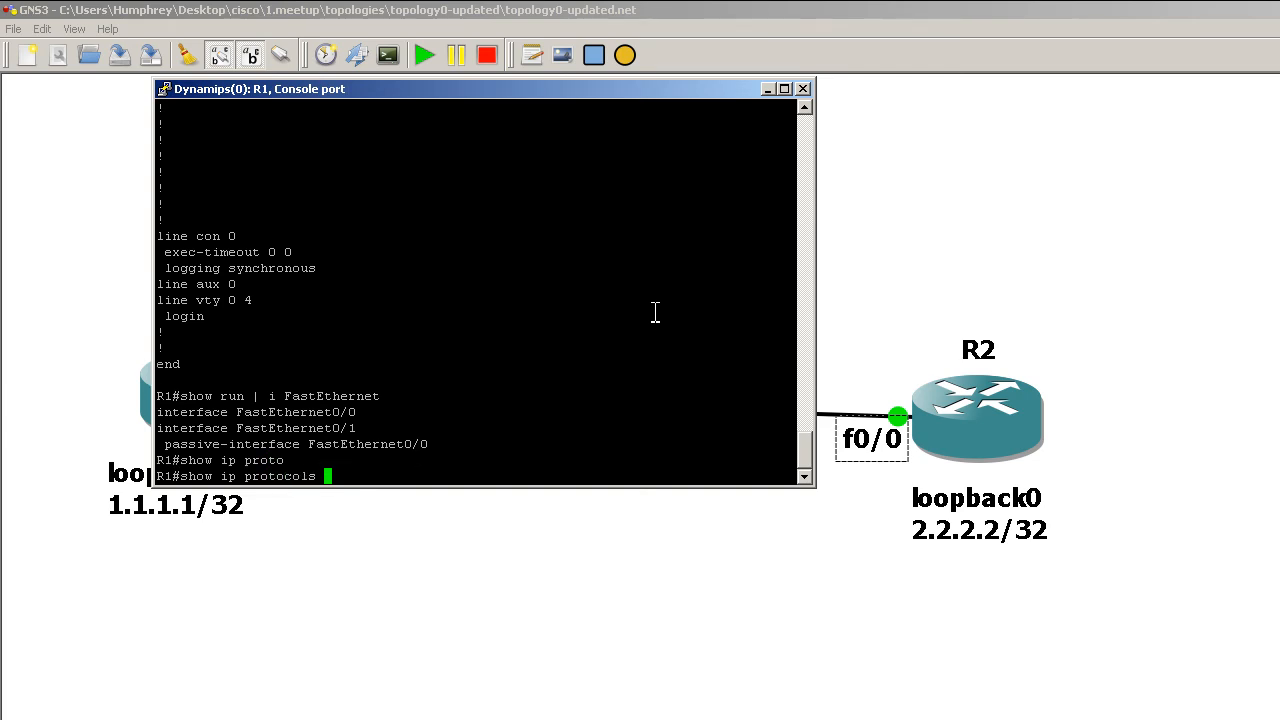
key(Return)
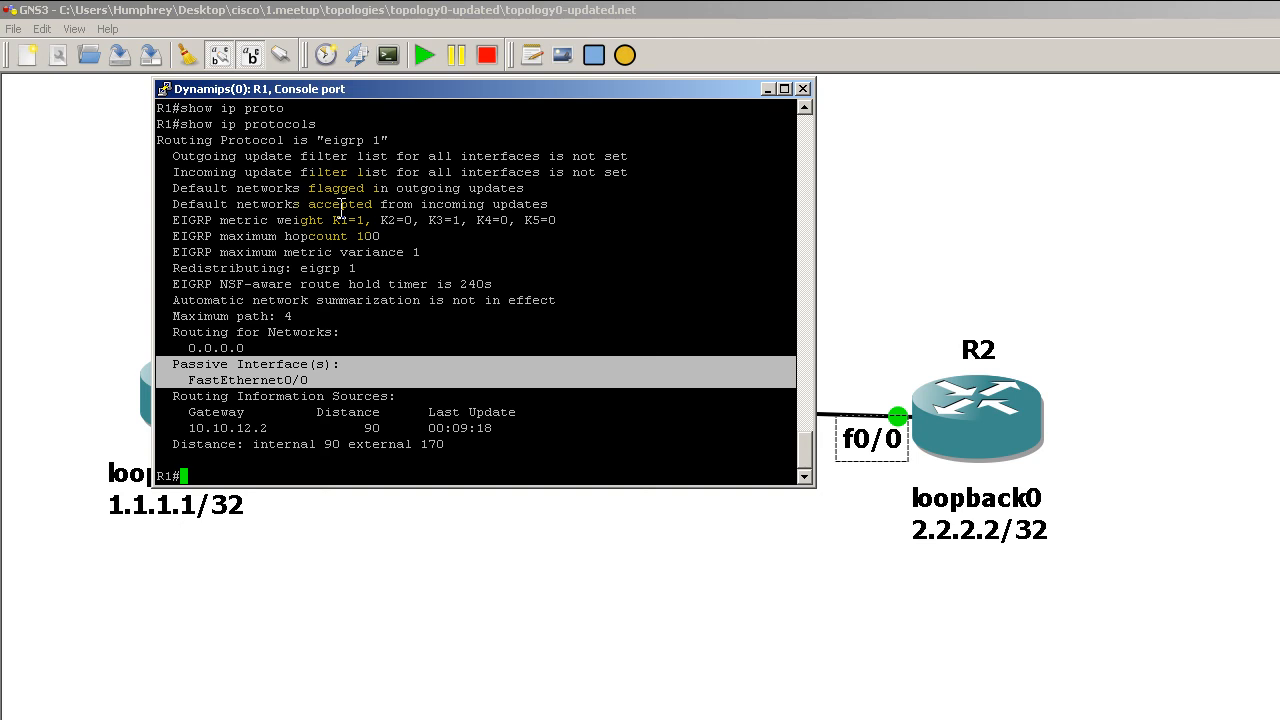
mouse_move(518, 187)
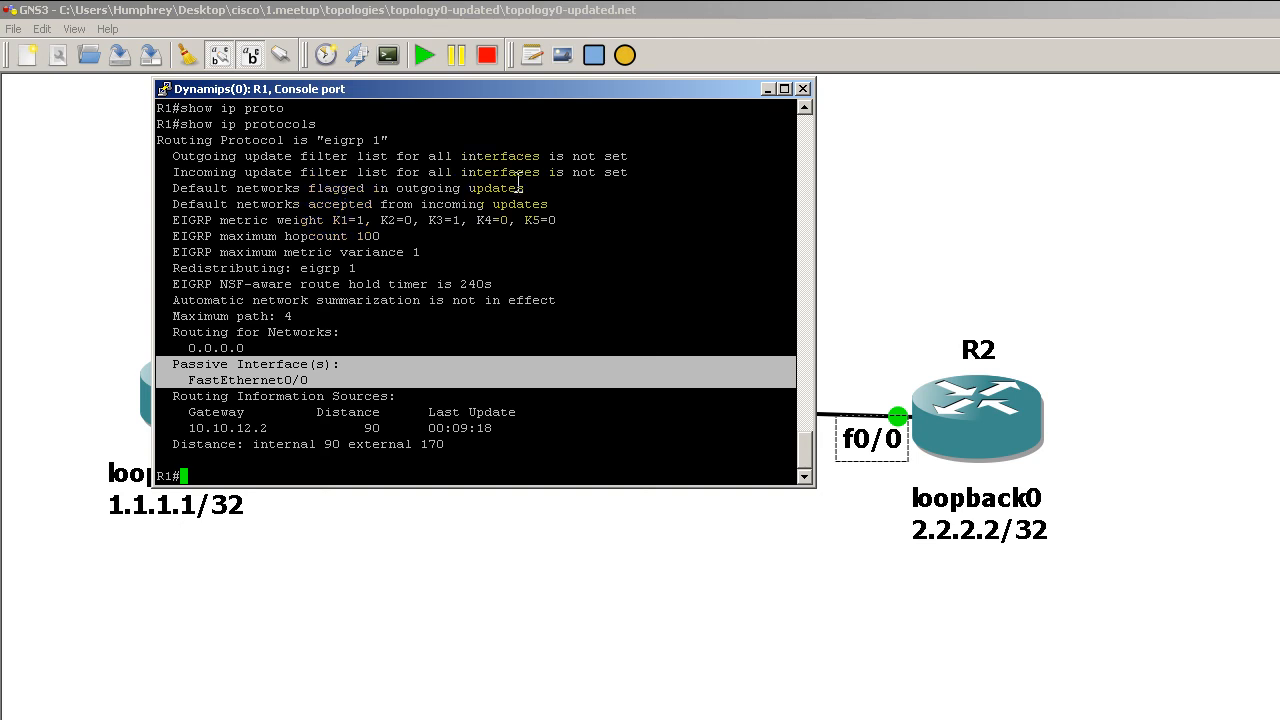